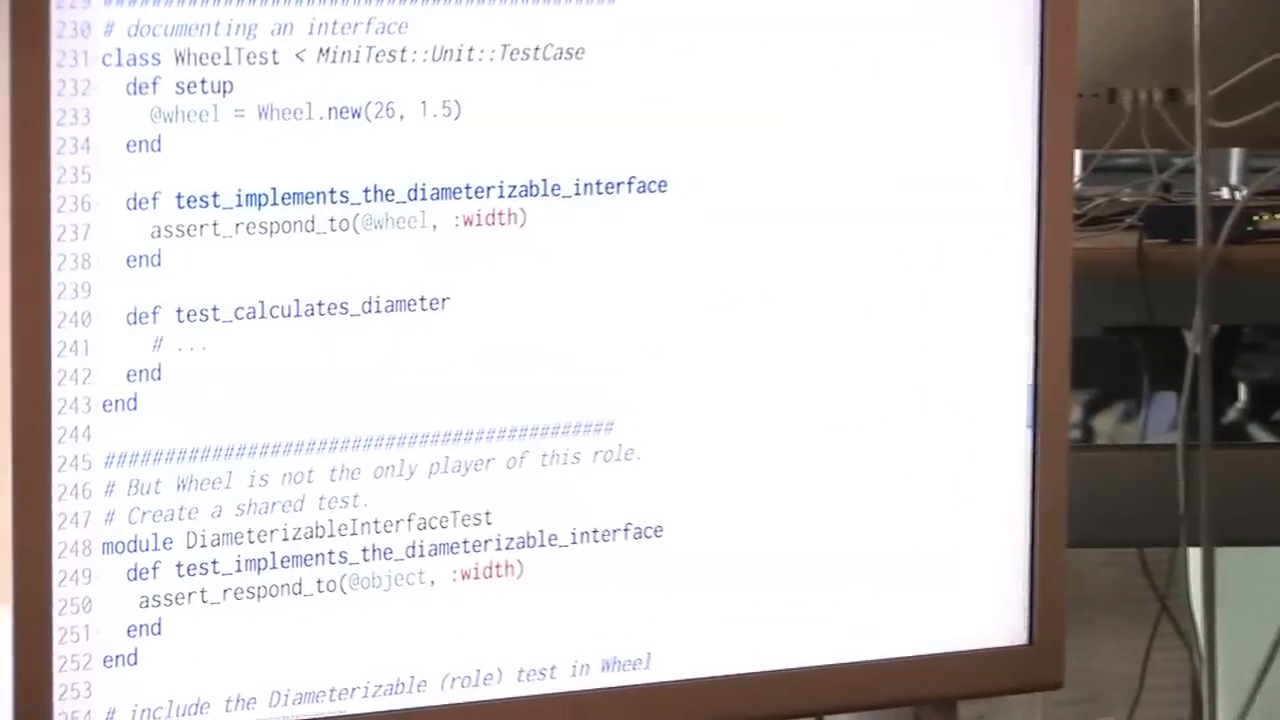
pyautogui.scroll(-3)
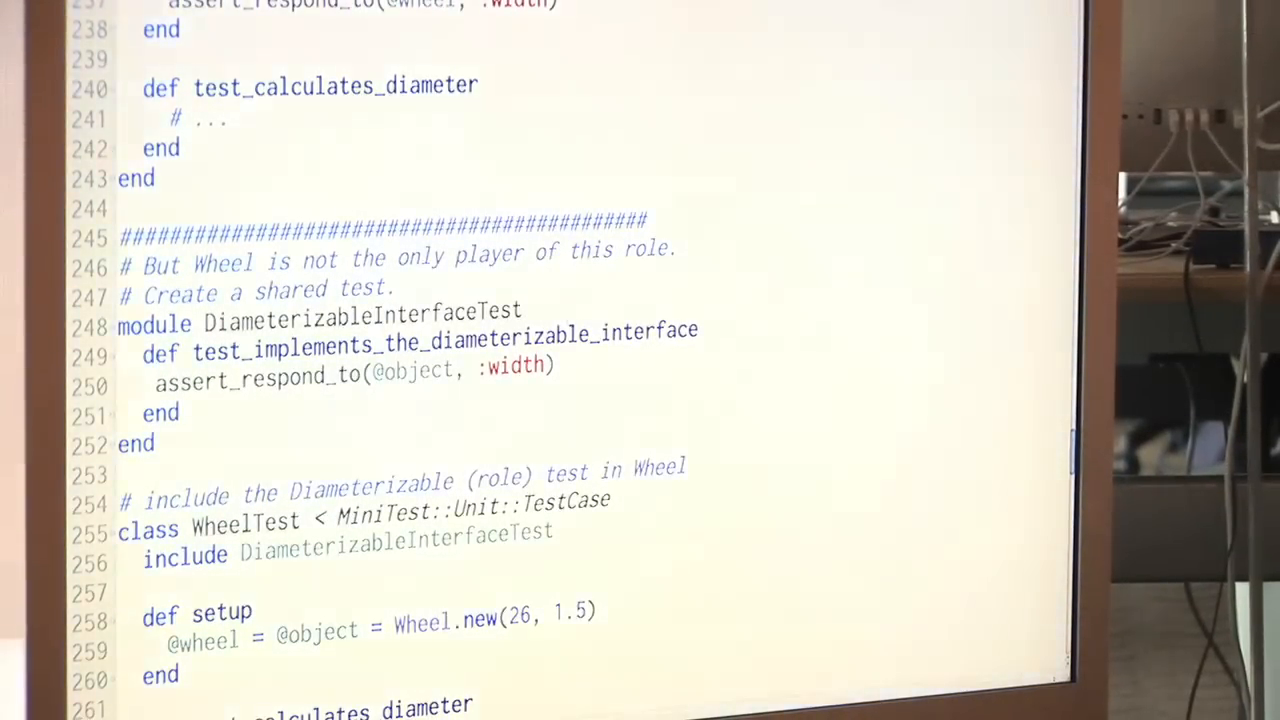
pyautogui.scroll(-3)
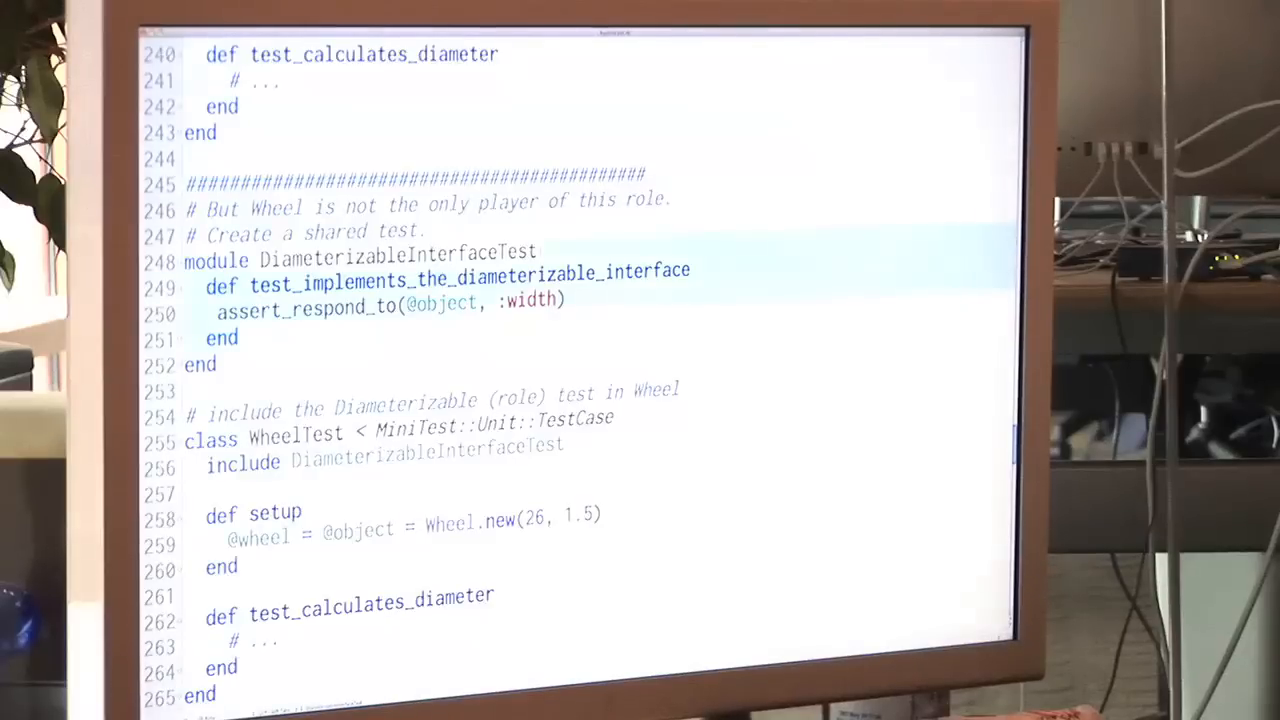
pyautogui.scroll(-3)
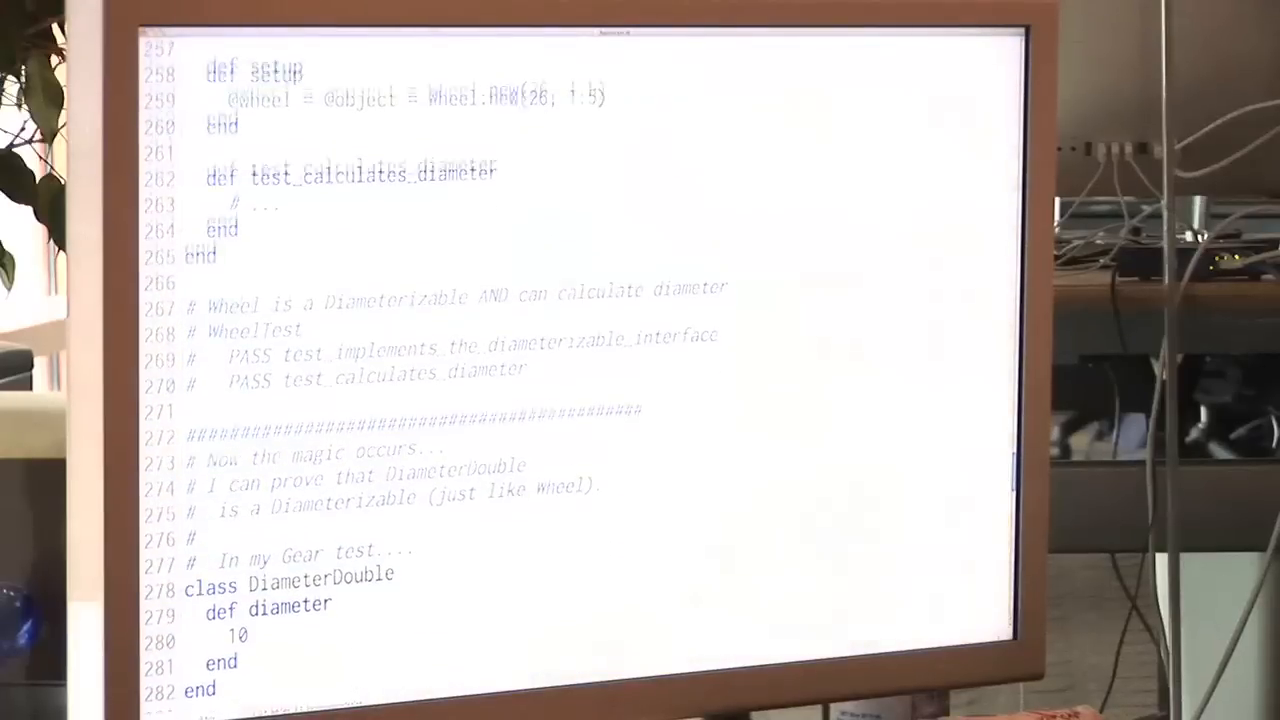
pyautogui.scroll(-3)
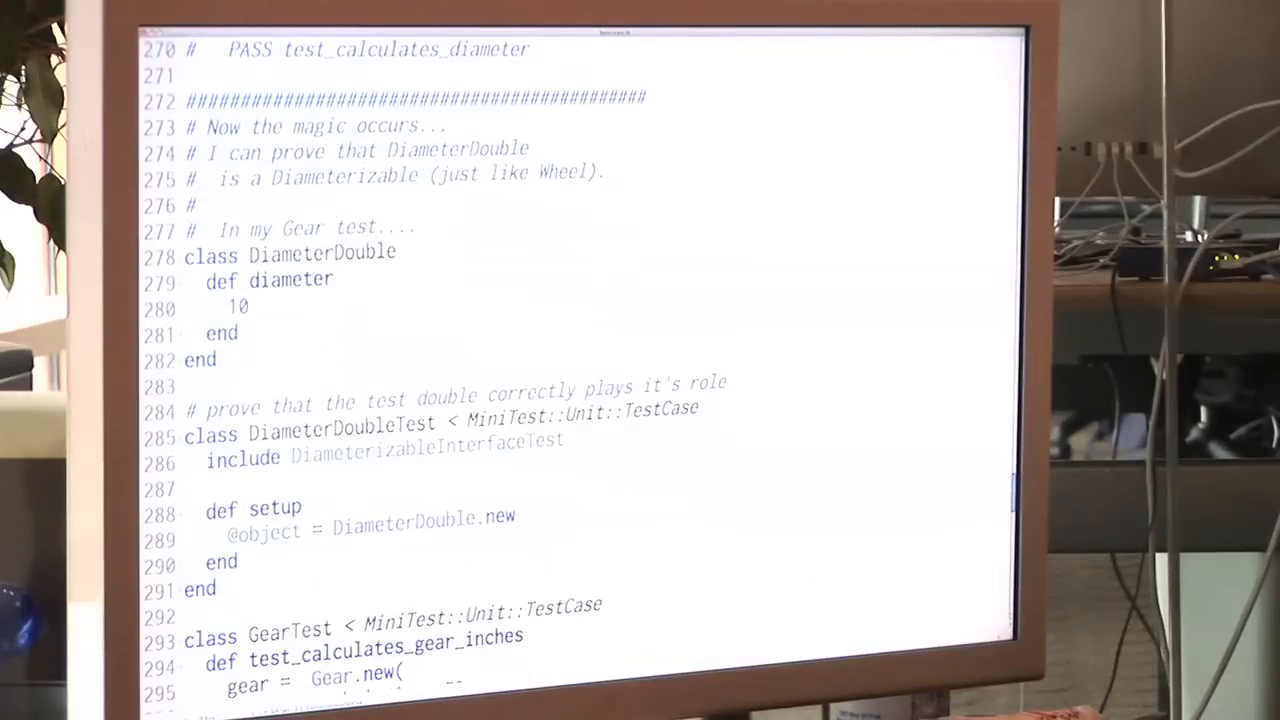
pyautogui.scroll(-3)
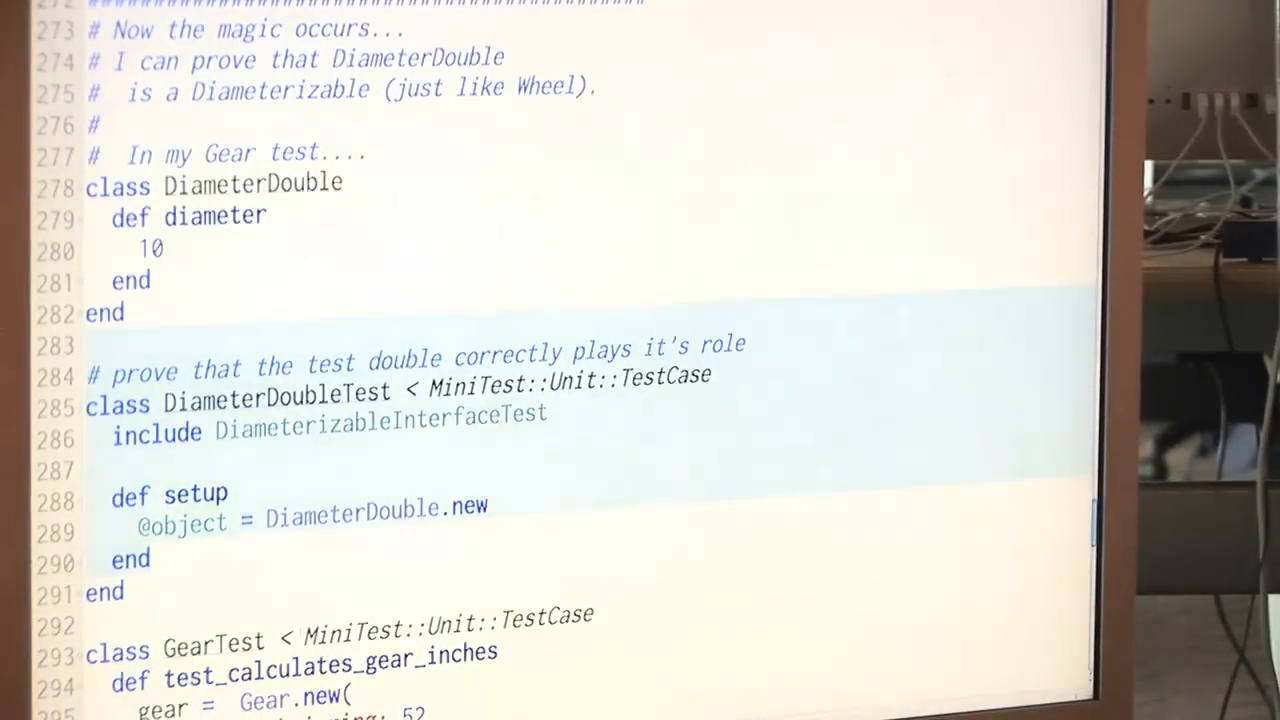
pyautogui.scroll(-3)
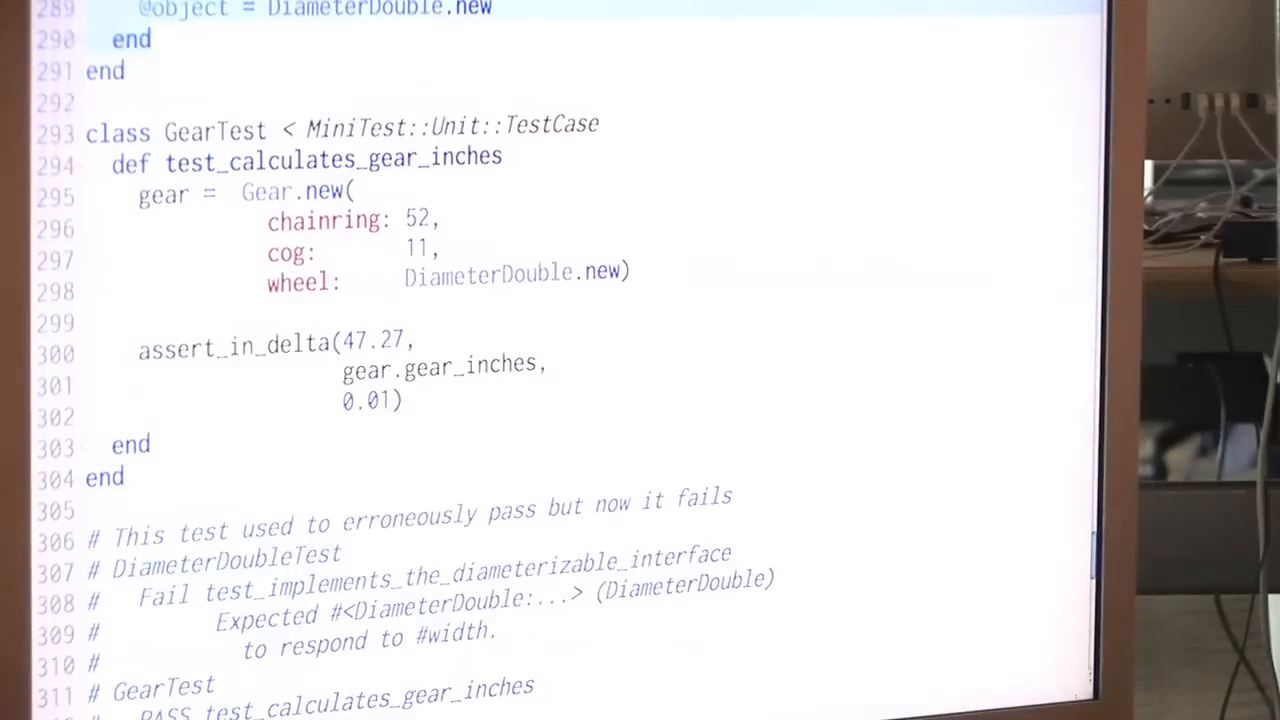
pyautogui.scroll(-3)
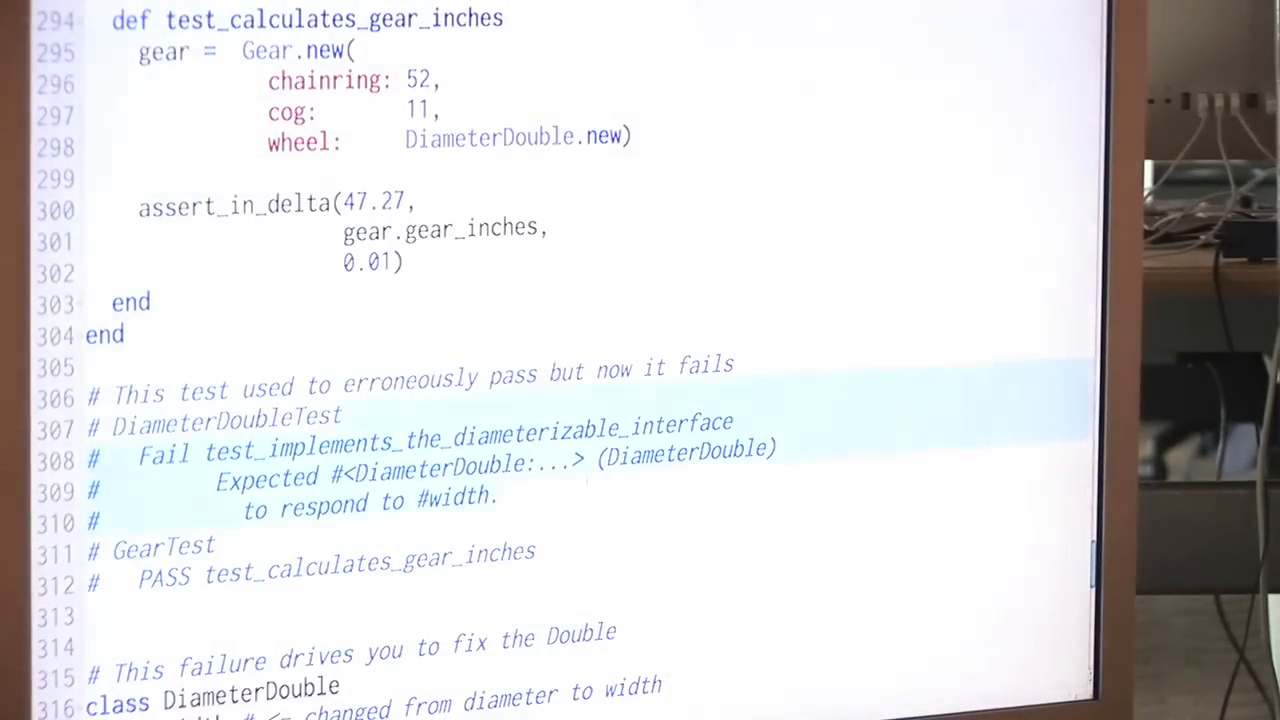
pyautogui.scroll(-3)
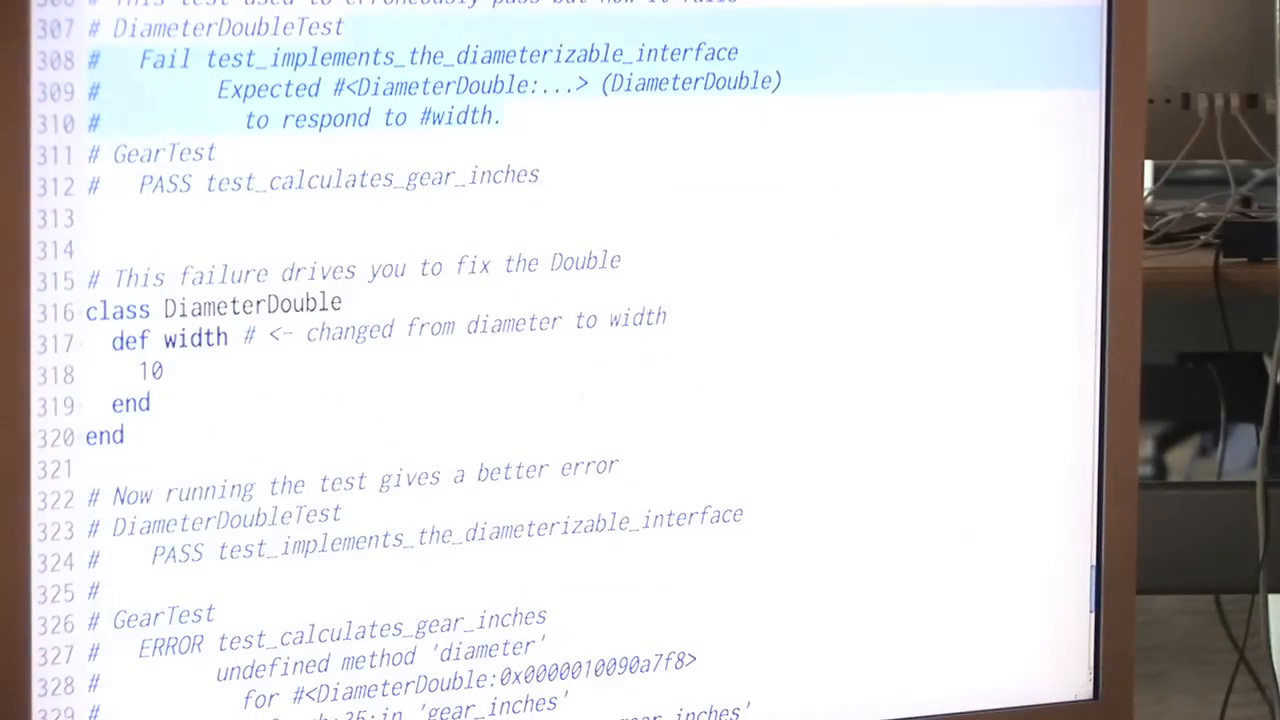
pyautogui.scroll(-3)
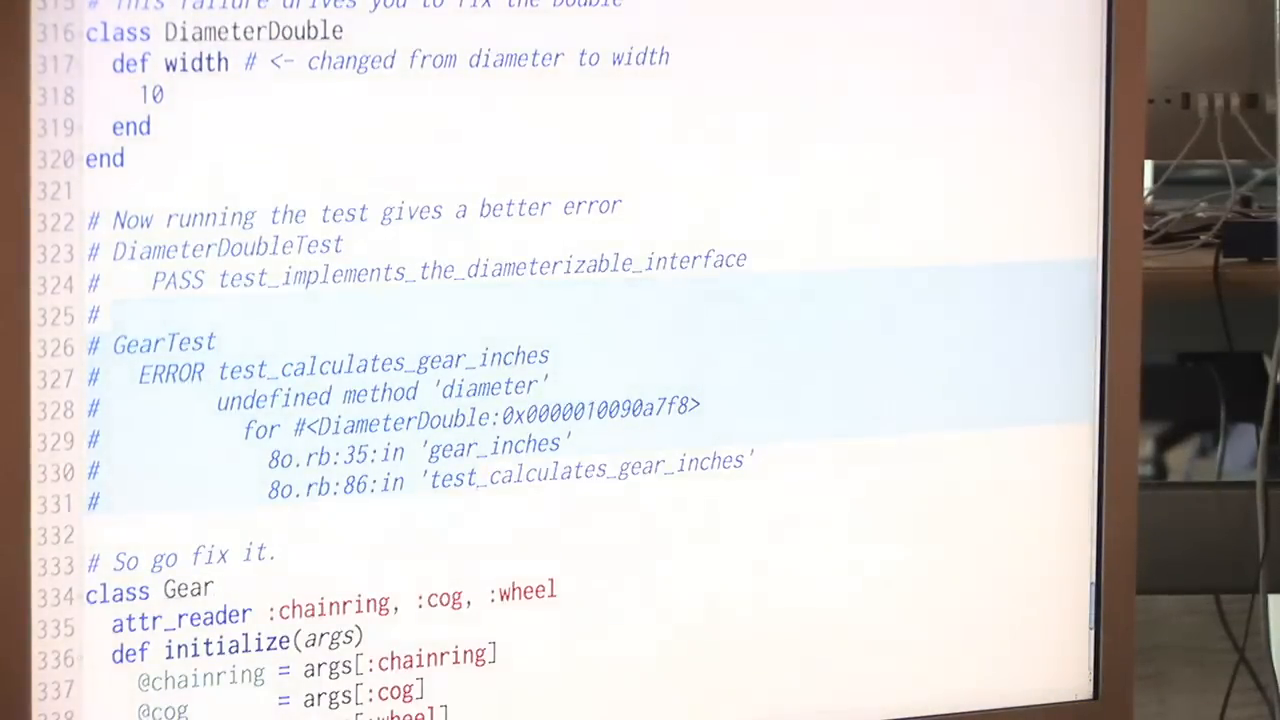
pyautogui.scroll(-3)
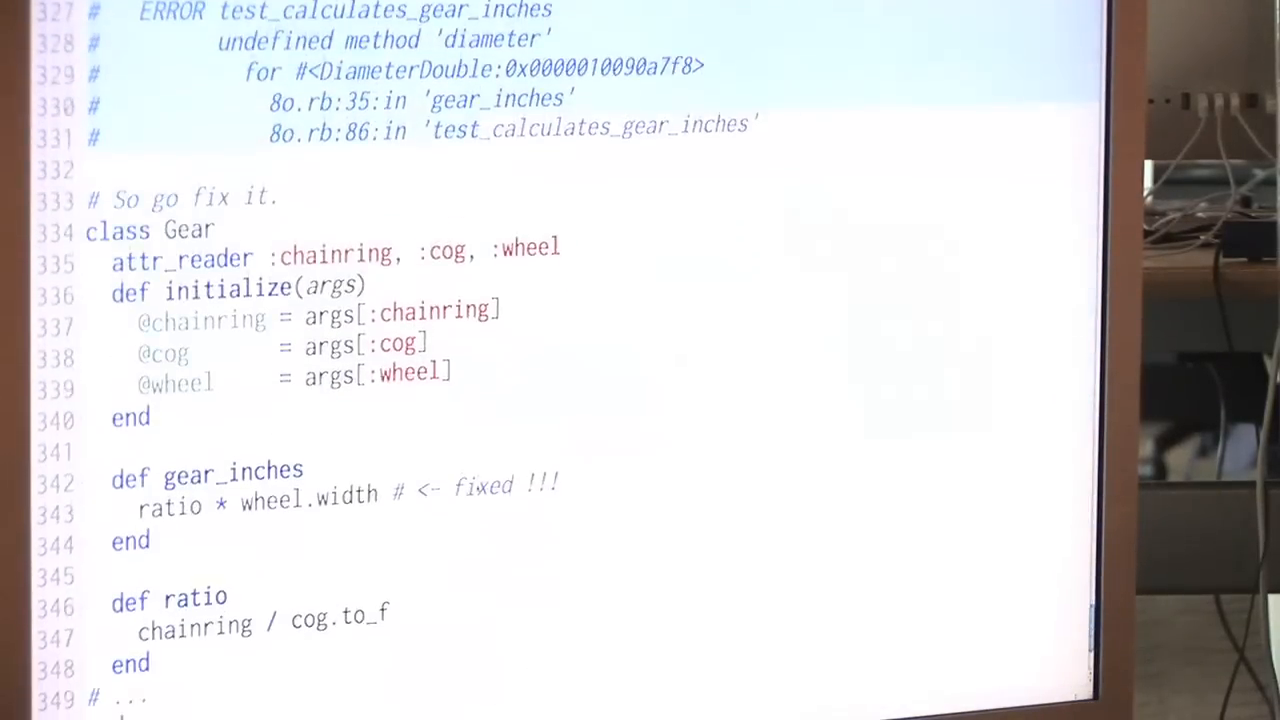
pyautogui.scroll(-3)
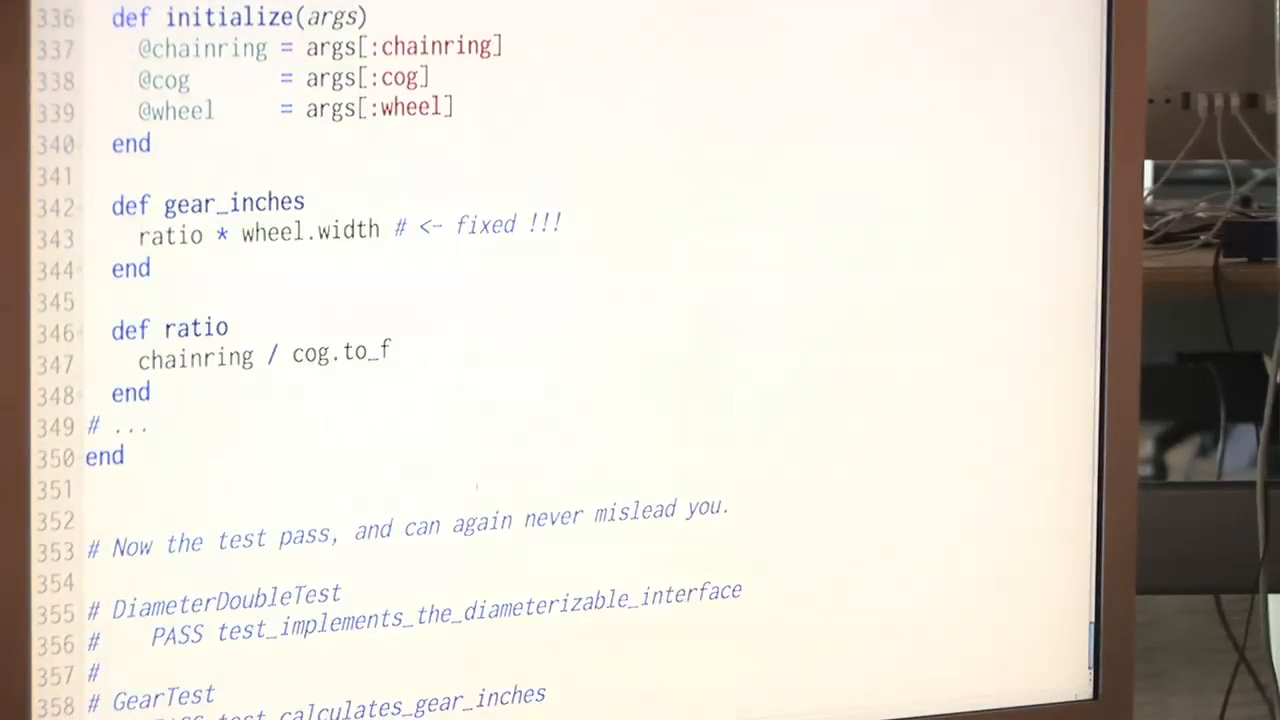